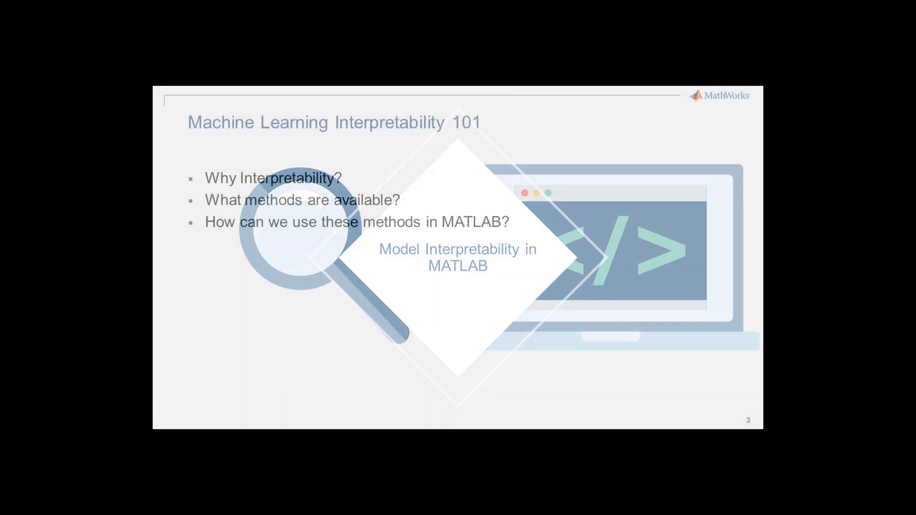
Advance the slideshow to the 'Model Interpretability in MATLAB' section slide.
key(right)
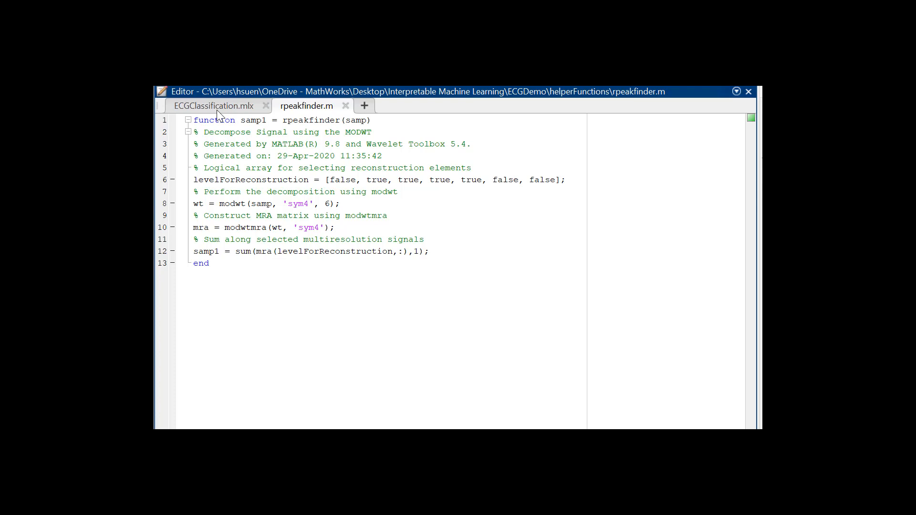
Switch from the rpeakfinder.m editor to the Classification Learner session with Tree and SVM models.
click(282, 155)
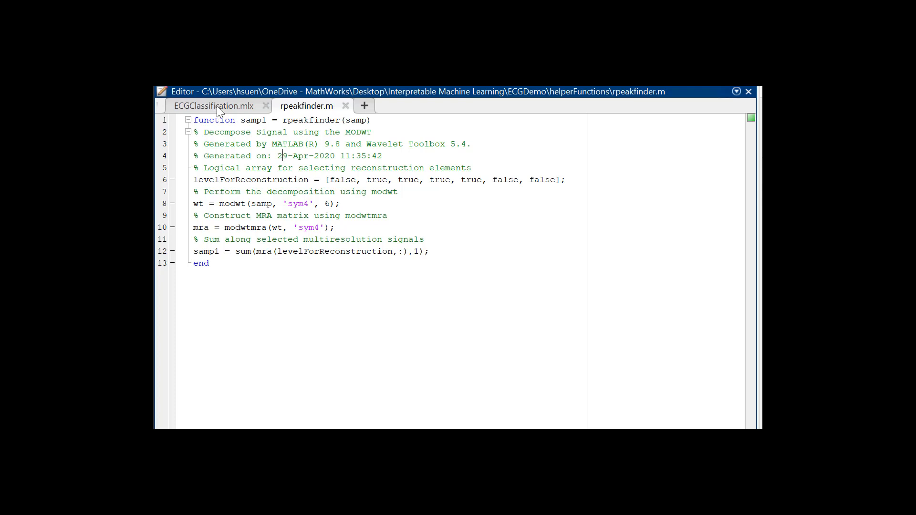
click(214, 106)
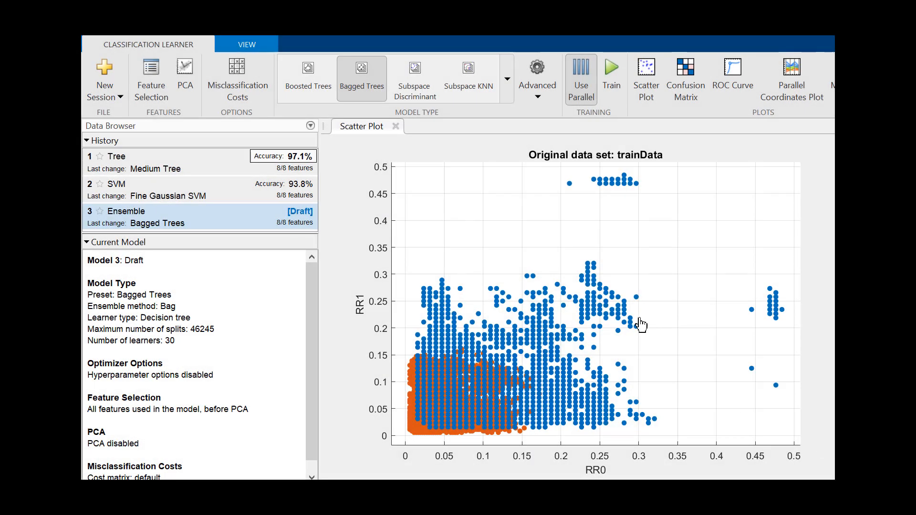
Switch from Classification Learner to the ECGClassification live script's predictor-importance output.
click(610, 76)
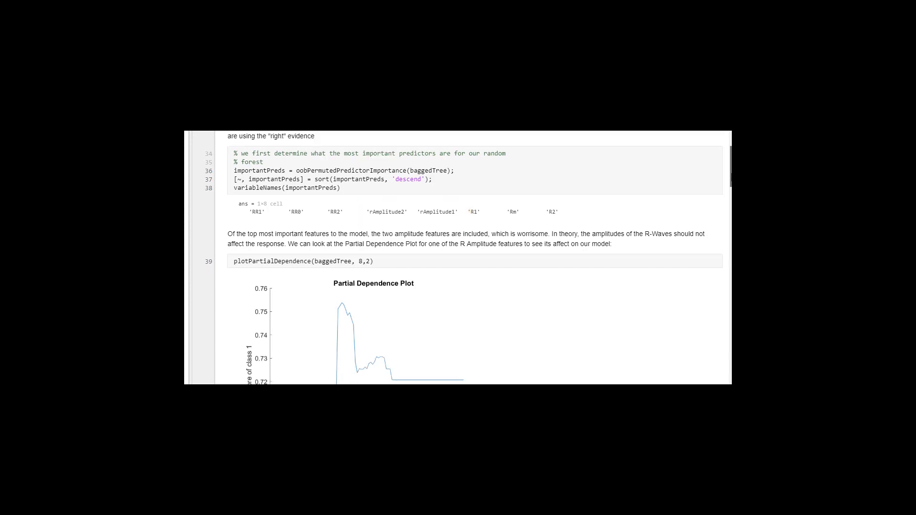
Scroll the live script down to the bagged tree's plotPartialDependence figure for R amplitude.
scroll(down, 3)
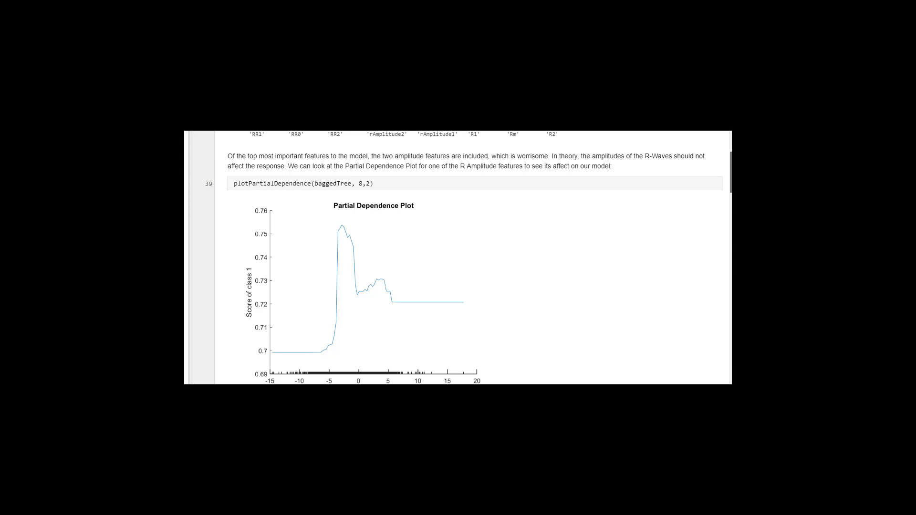
scroll(down, 3)
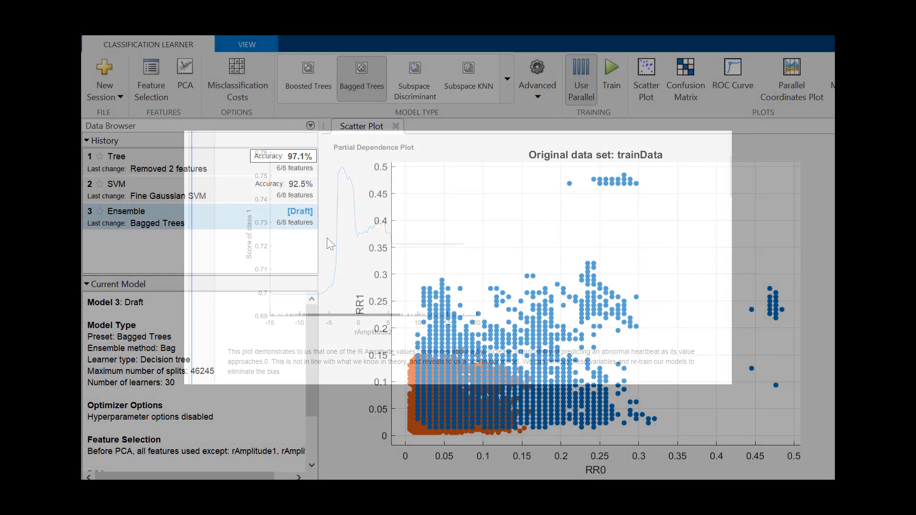
Switch to the live script's 'Explaining More Complicated Models' section with RR1, RR2, RR0 ranked top.
click(609, 76)
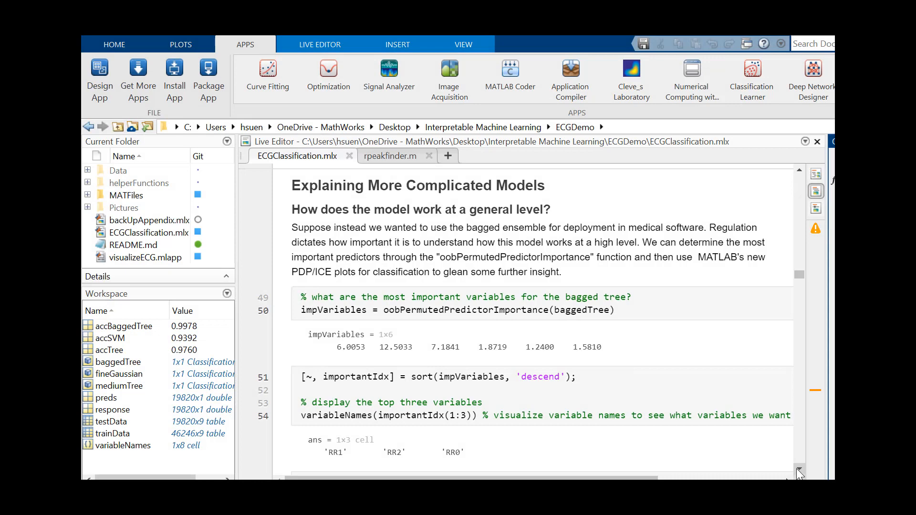
Scroll down to the bagged tree's partial dependence plot of class 1 score against RR1.
scroll(down, 3)
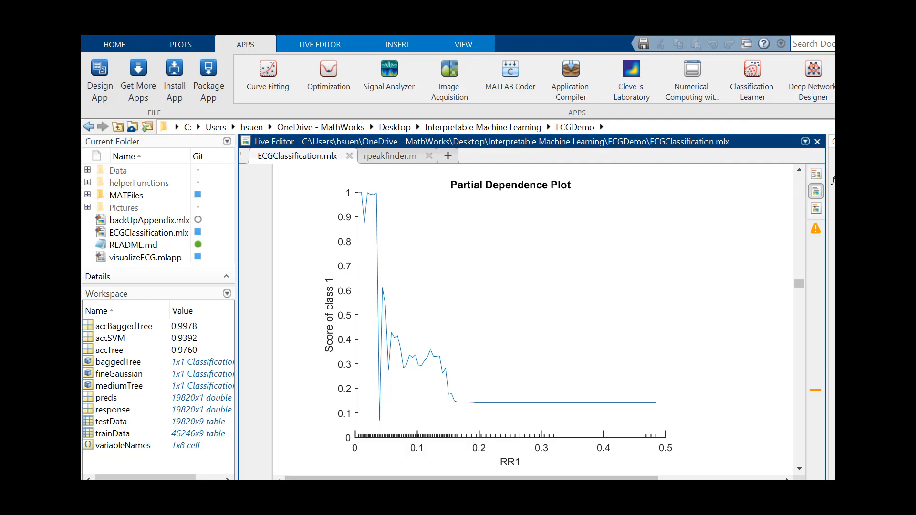
Scroll to the fine Gaussian SVM's RR1 partial dependence plot and the LIME explanation section.
scroll(down, 3)
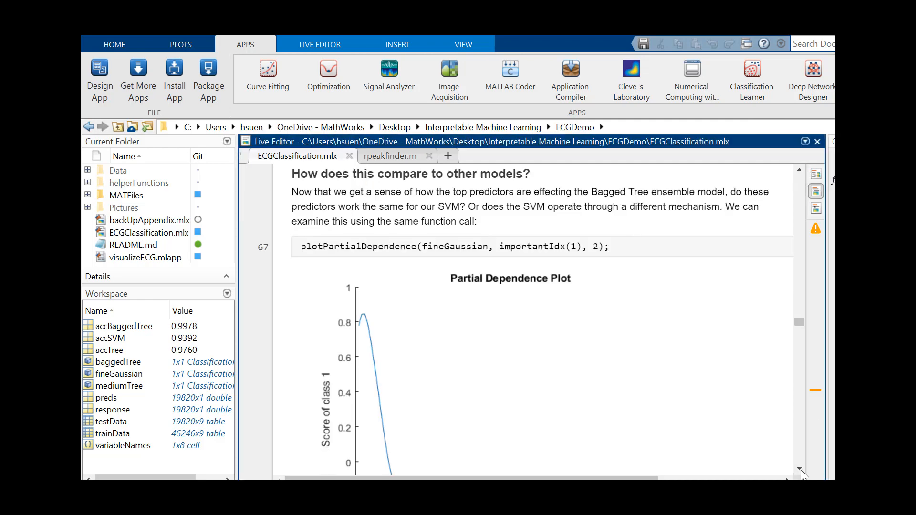
scroll(down, 3)
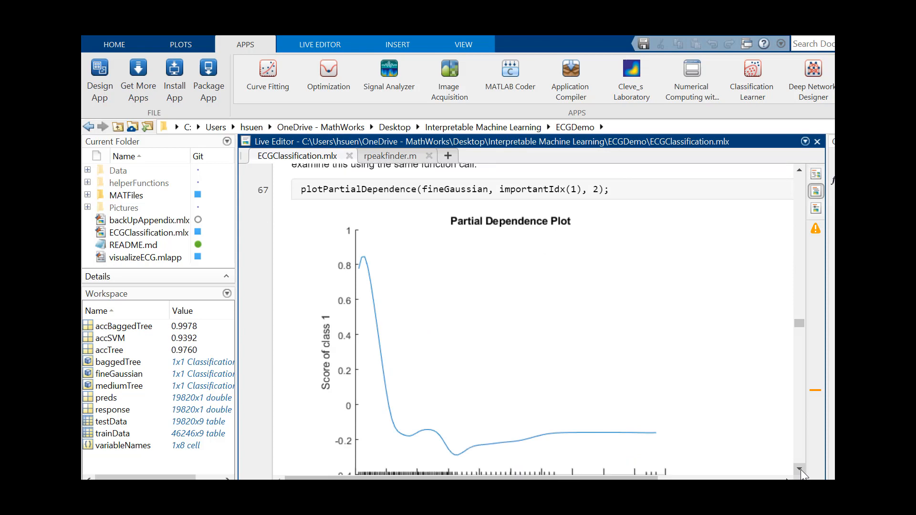
scroll(down, 3)
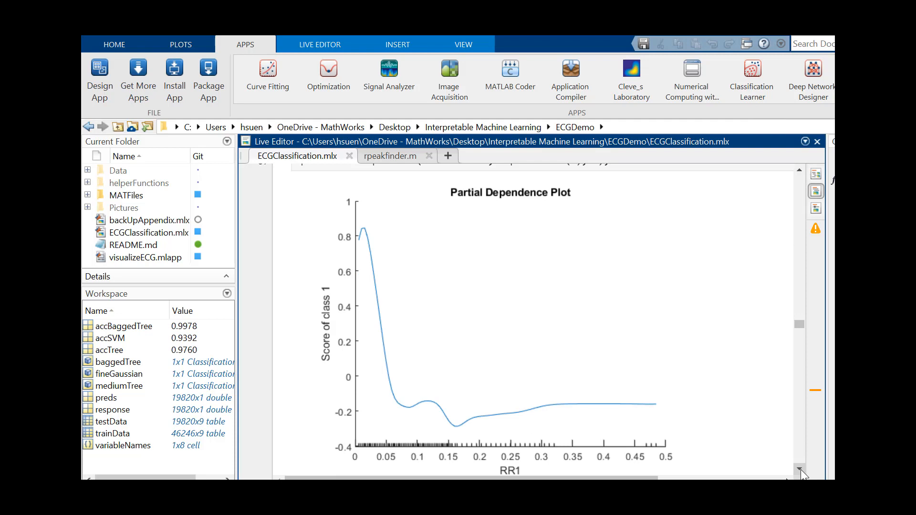
click(799, 469)
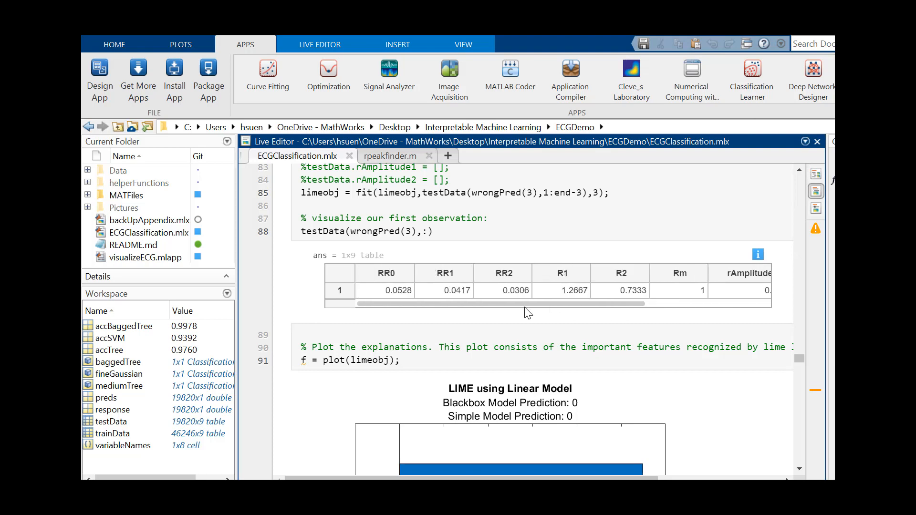
Scroll past the testData(wrongPred(3),:) table to the 'LIME using Linear Model' bar chart.
click(383, 290)
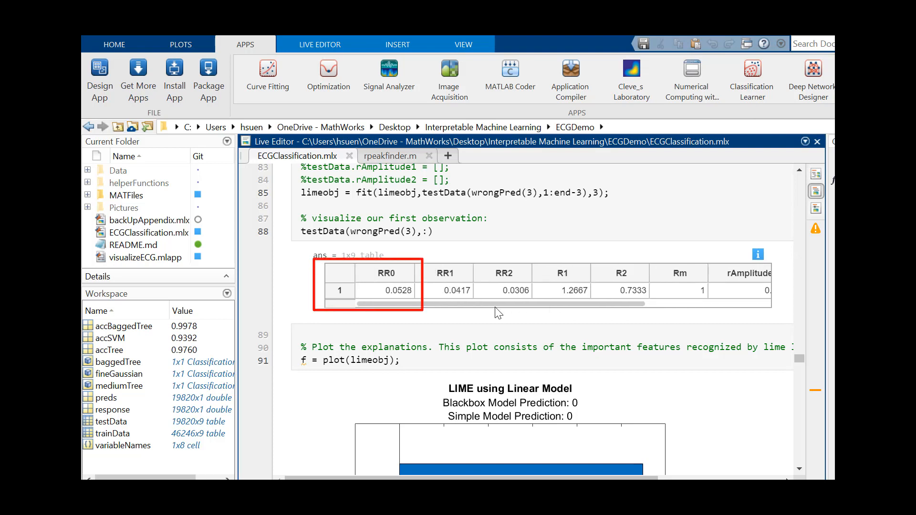
mouse_move(488, 313)
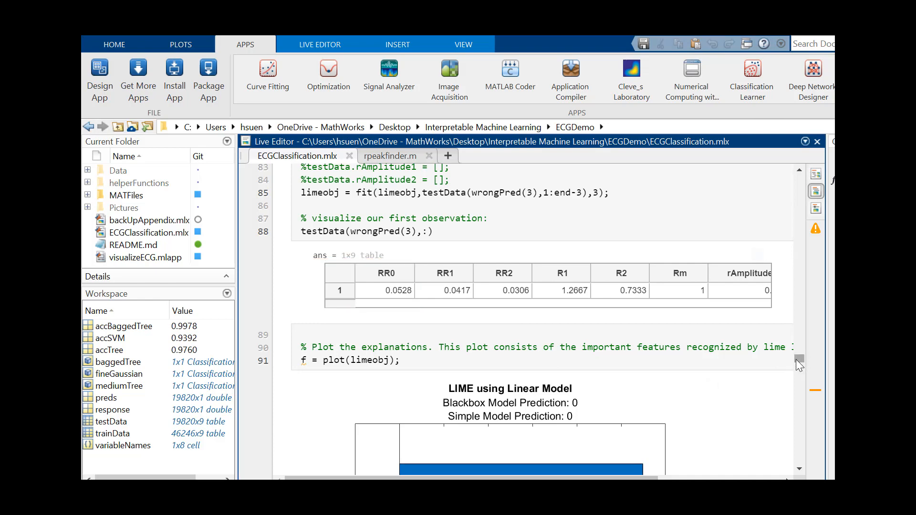
scroll(down, 3)
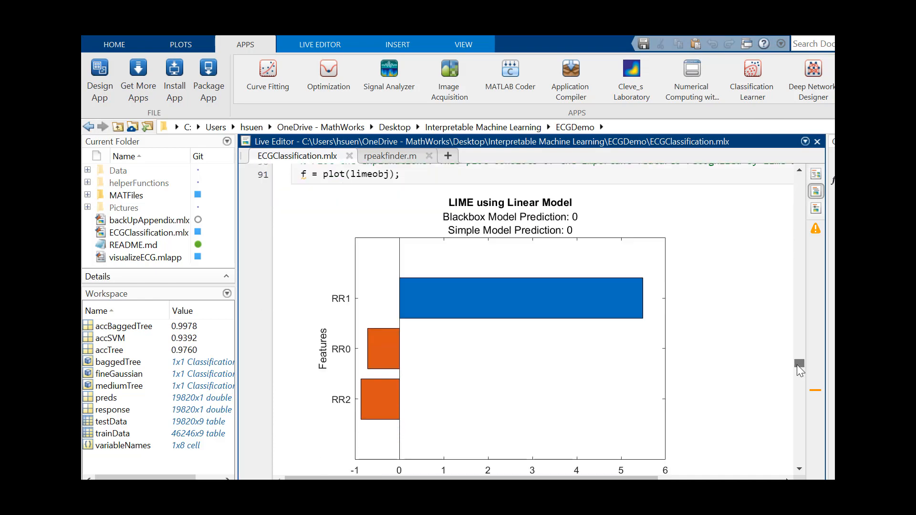